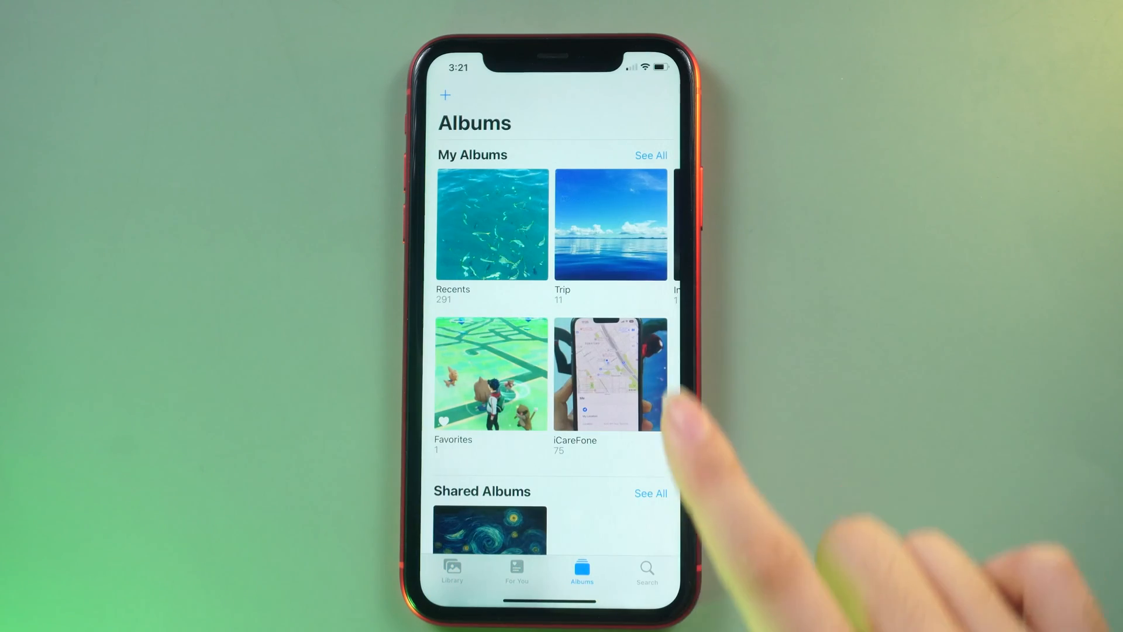
# Open the Trip album in Albums to view its 11 photos.
pyautogui.click(610, 224)
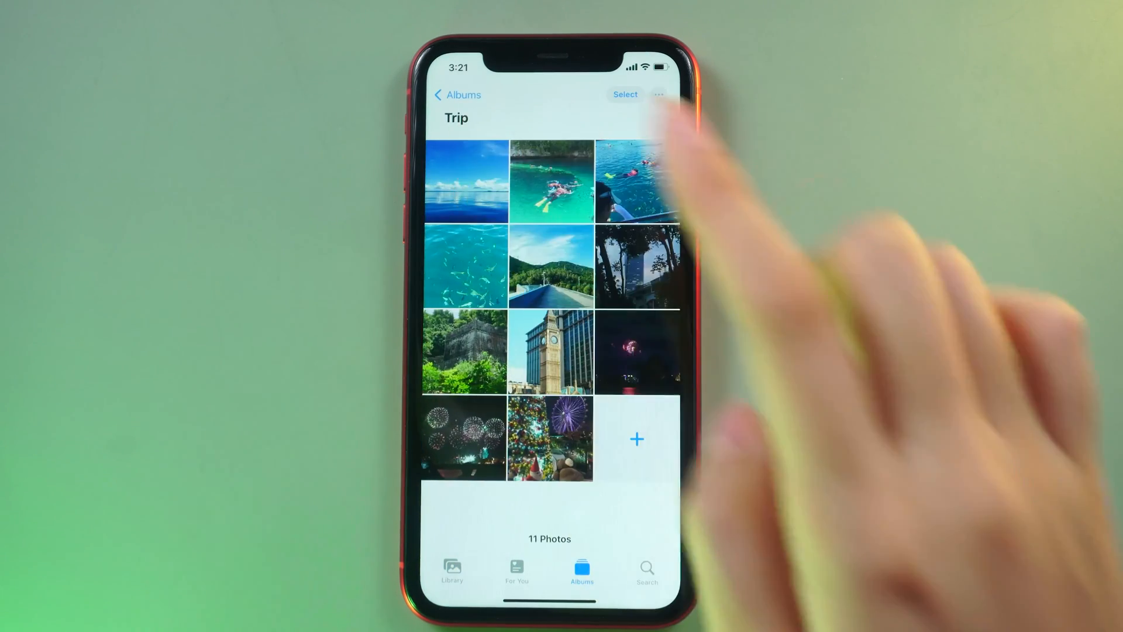
pyautogui.click(551, 181)
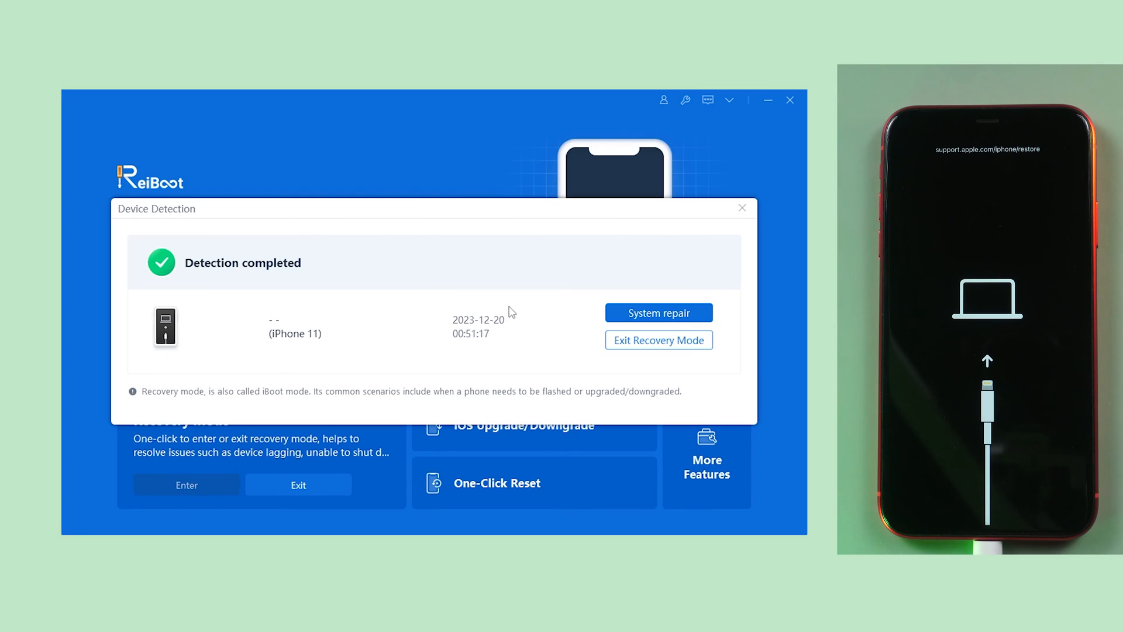
pyautogui.moveTo(657, 316)
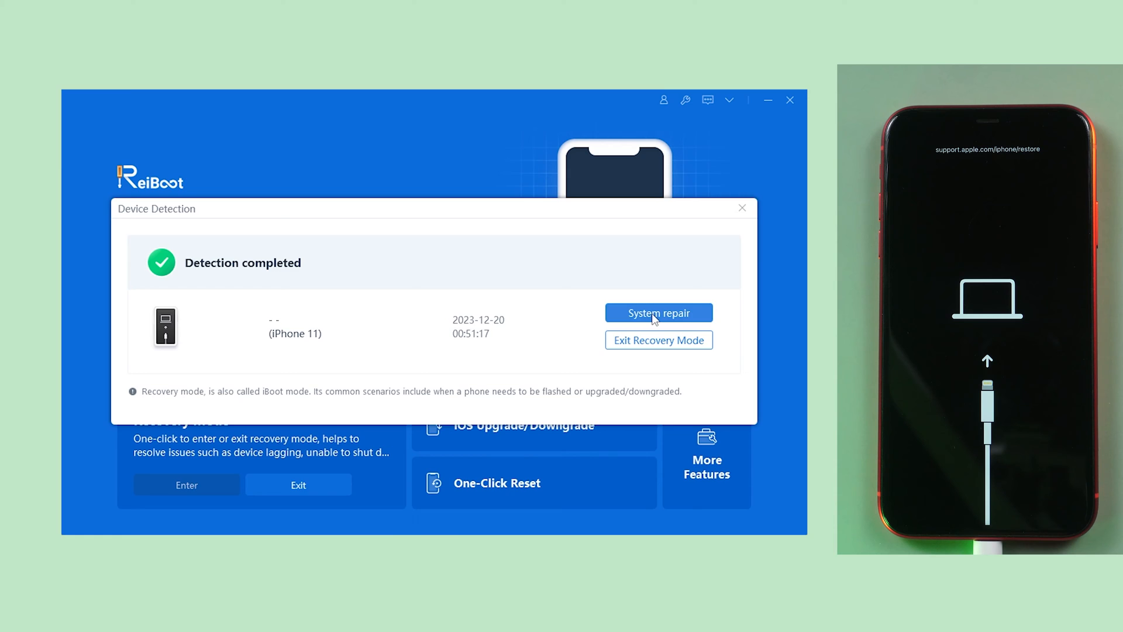
# Run System repair with downloaded firmware 17.2.1 via Standard Repair (Keep Data), then finish.
pyautogui.click(658, 312)
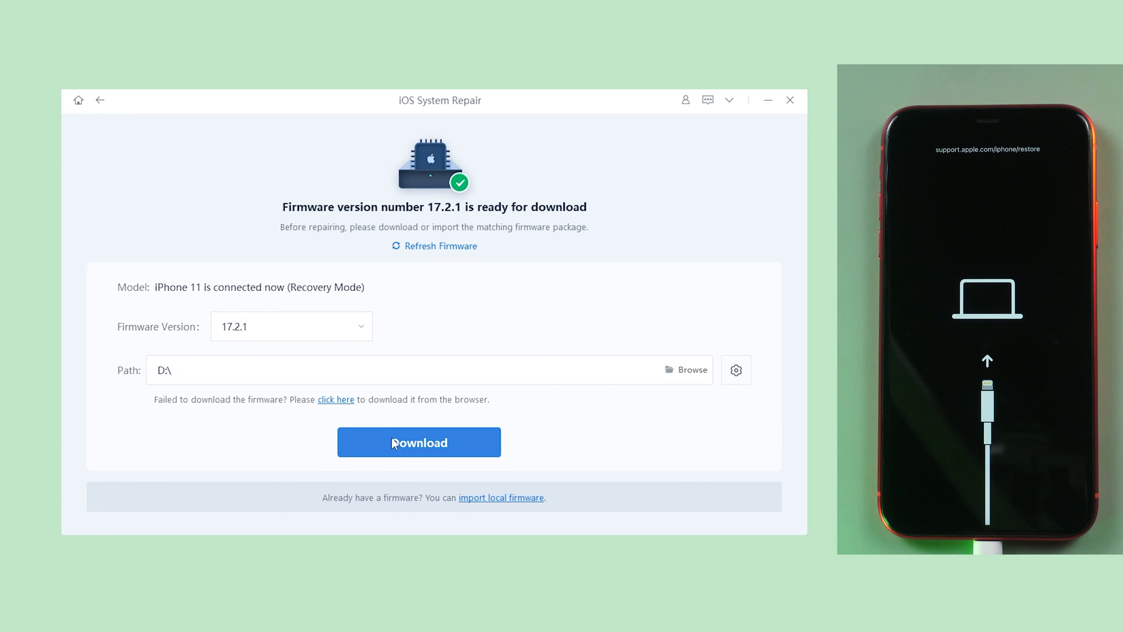
pyautogui.click(419, 442)
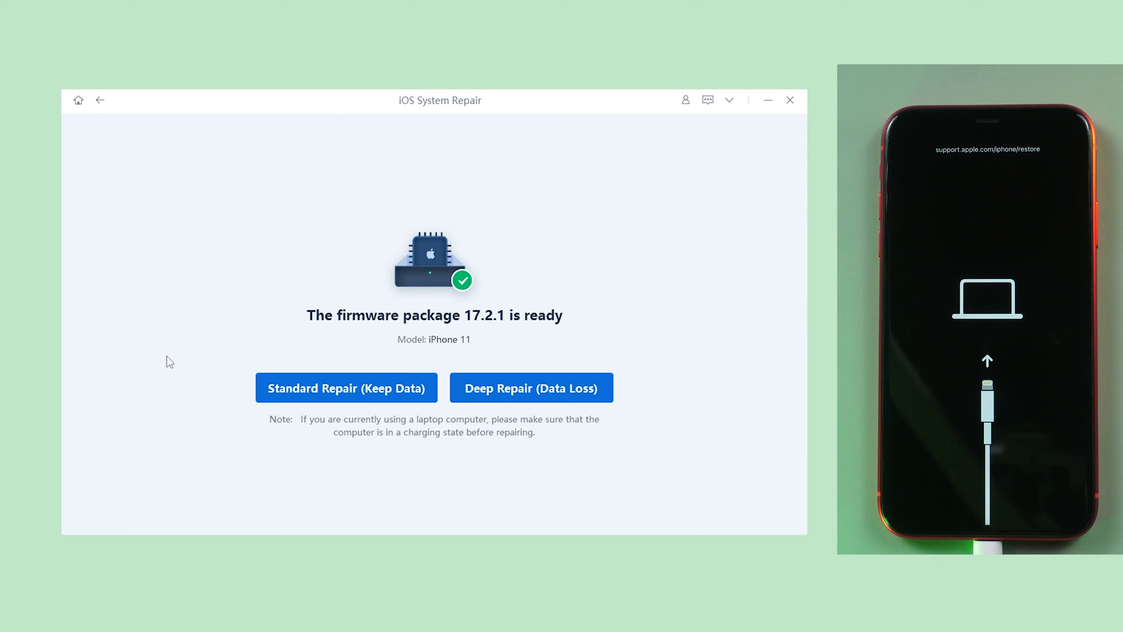
pyautogui.click(346, 387)
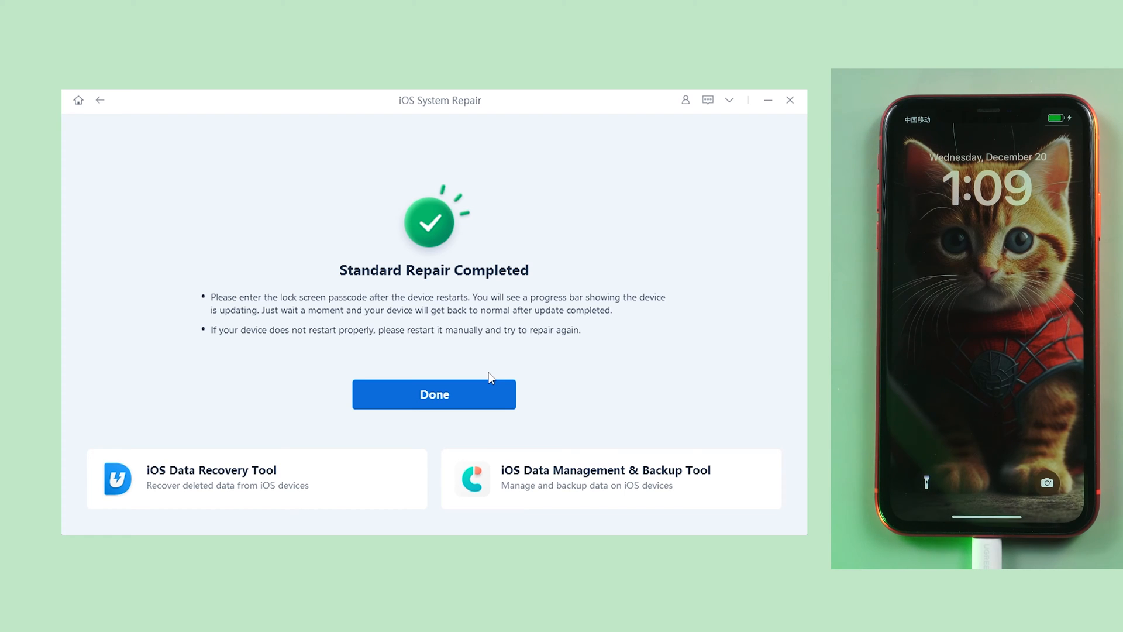
pyautogui.click(433, 394)
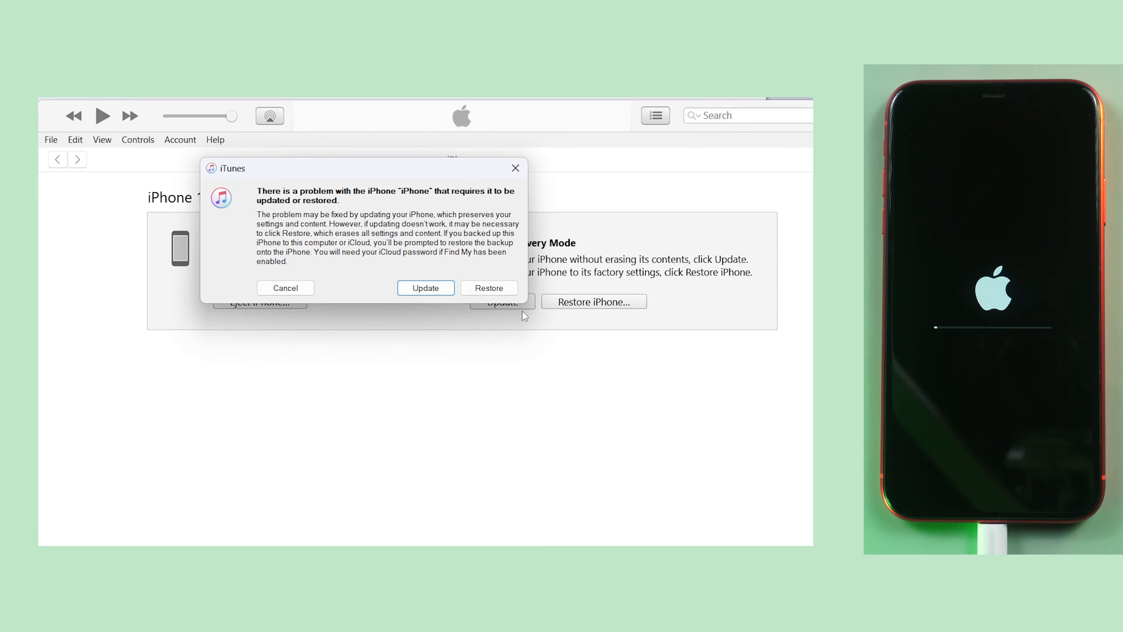
# Choose Update in the iTunes problem dialog and continue past the iOS release notes.
pyautogui.click(425, 287)
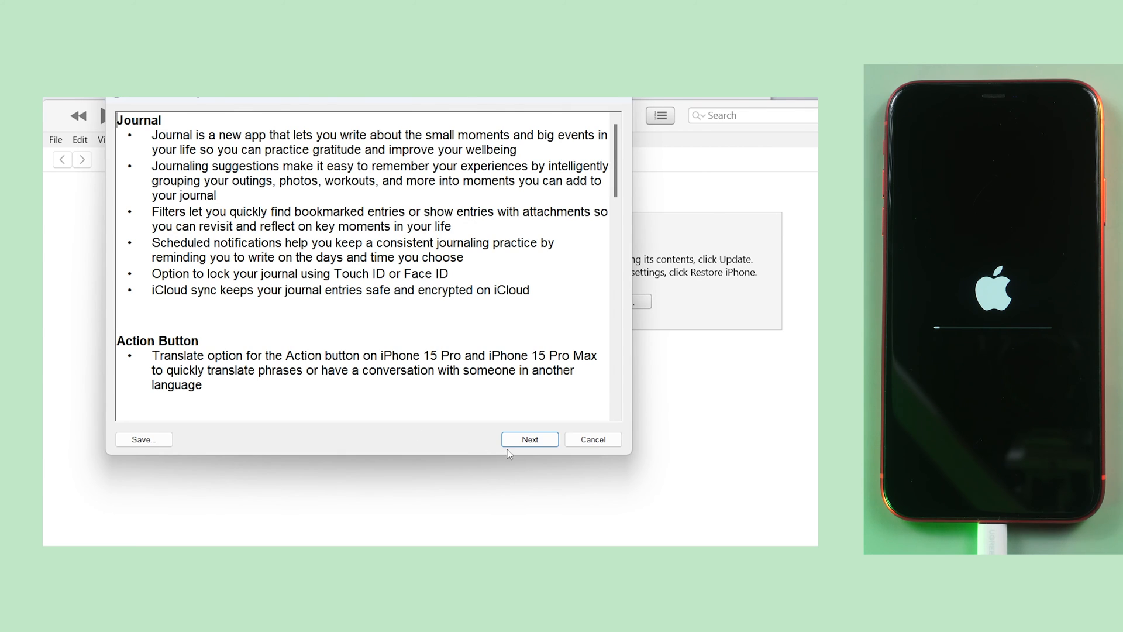
pyautogui.click(529, 439)
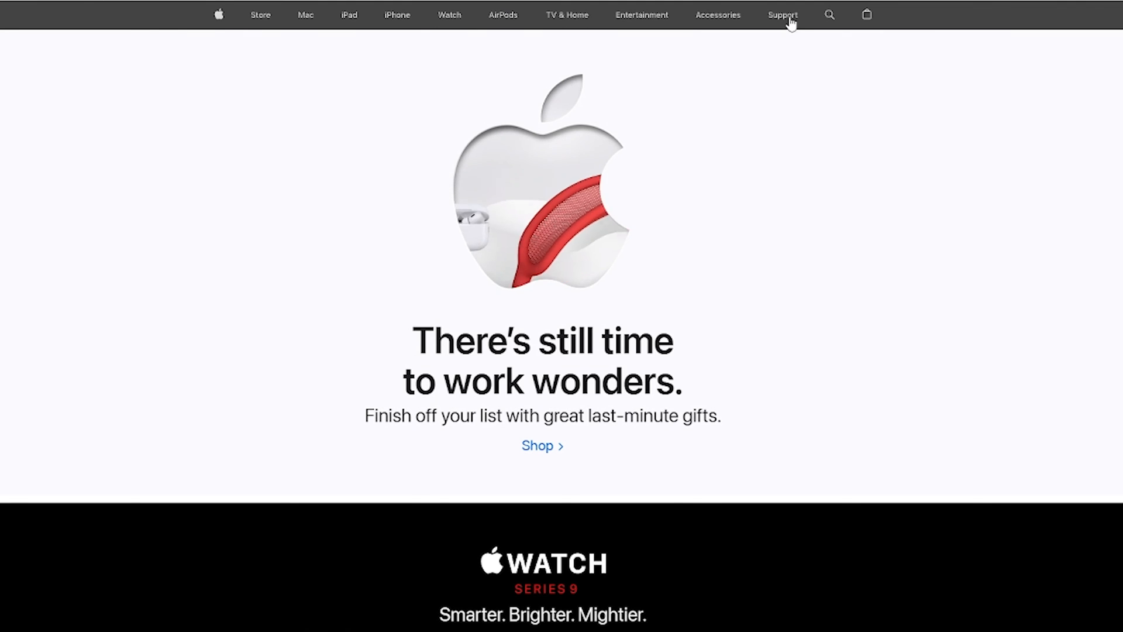
# Go from Support to the Apple Repair page and scroll through it toward Start a repair.
pyautogui.click(782, 14)
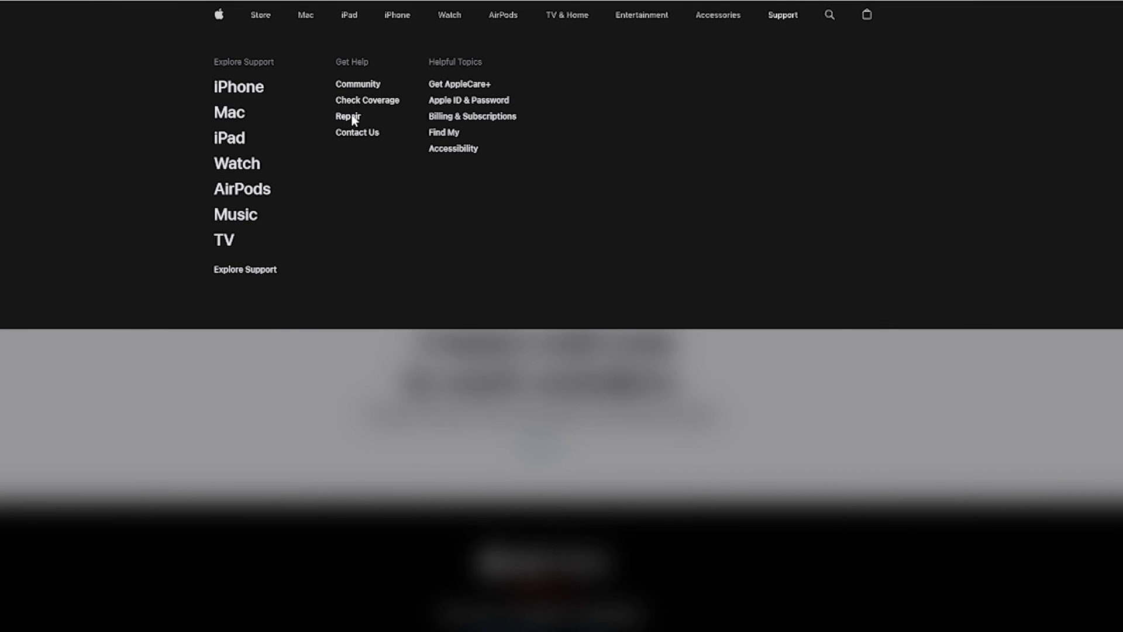
pyautogui.click(348, 116)
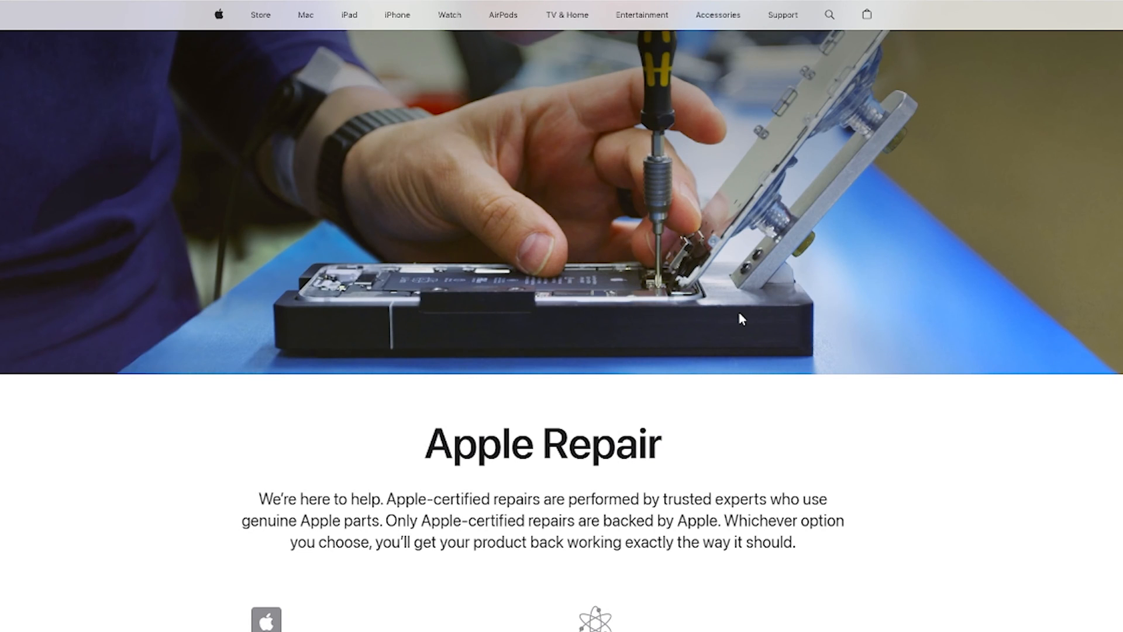
pyautogui.scroll(-3)
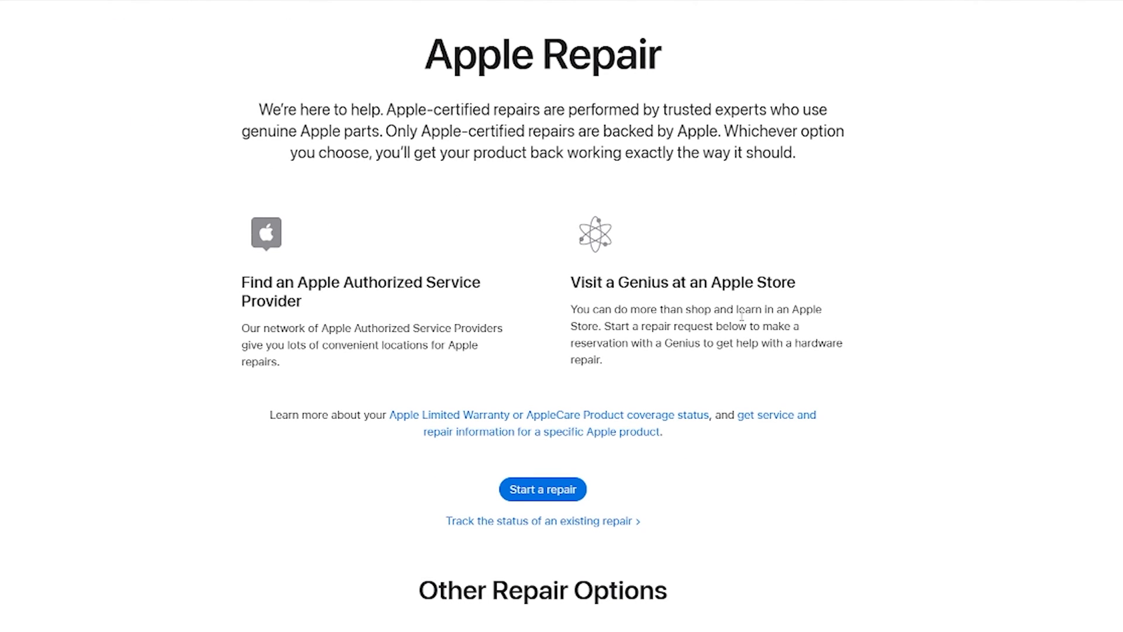
pyautogui.scroll(-3)
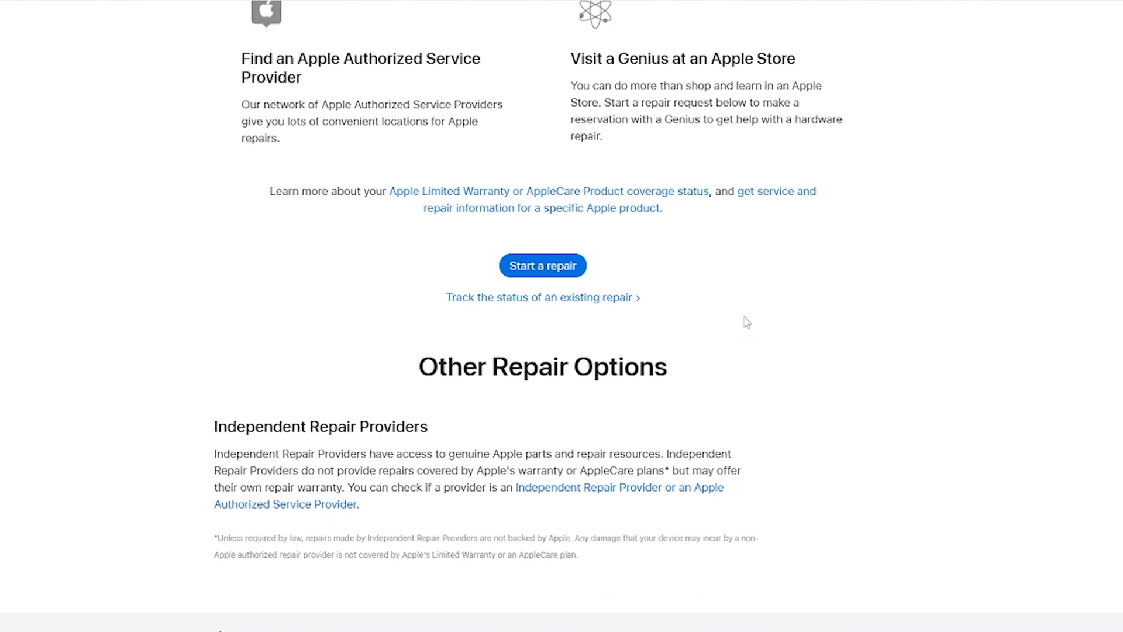
pyautogui.scroll(-3)
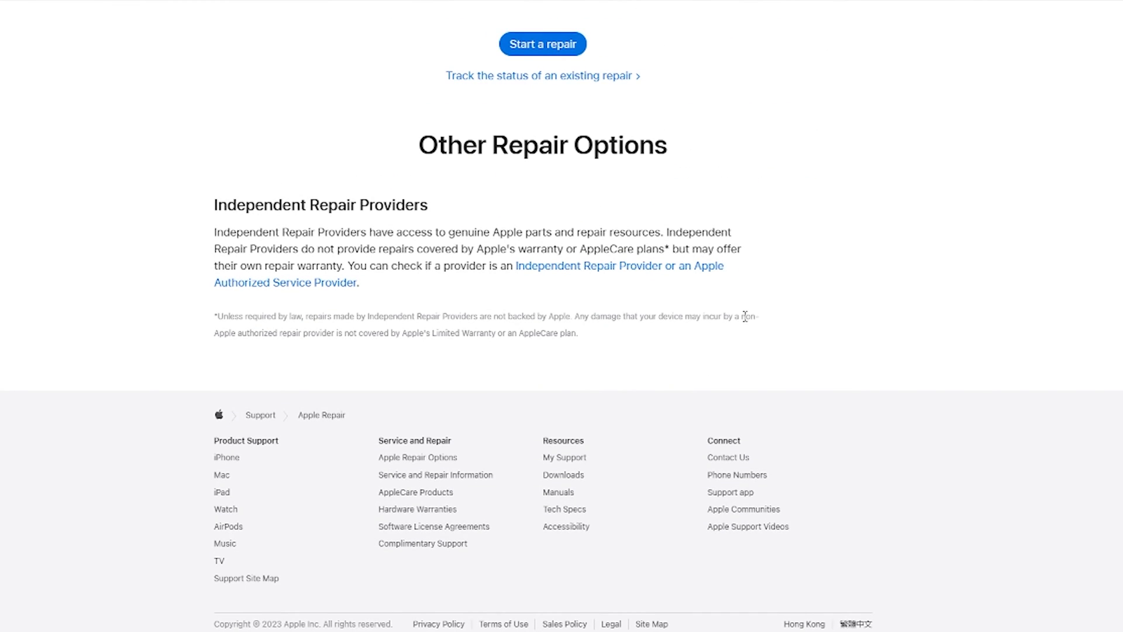
pyautogui.scroll(3)
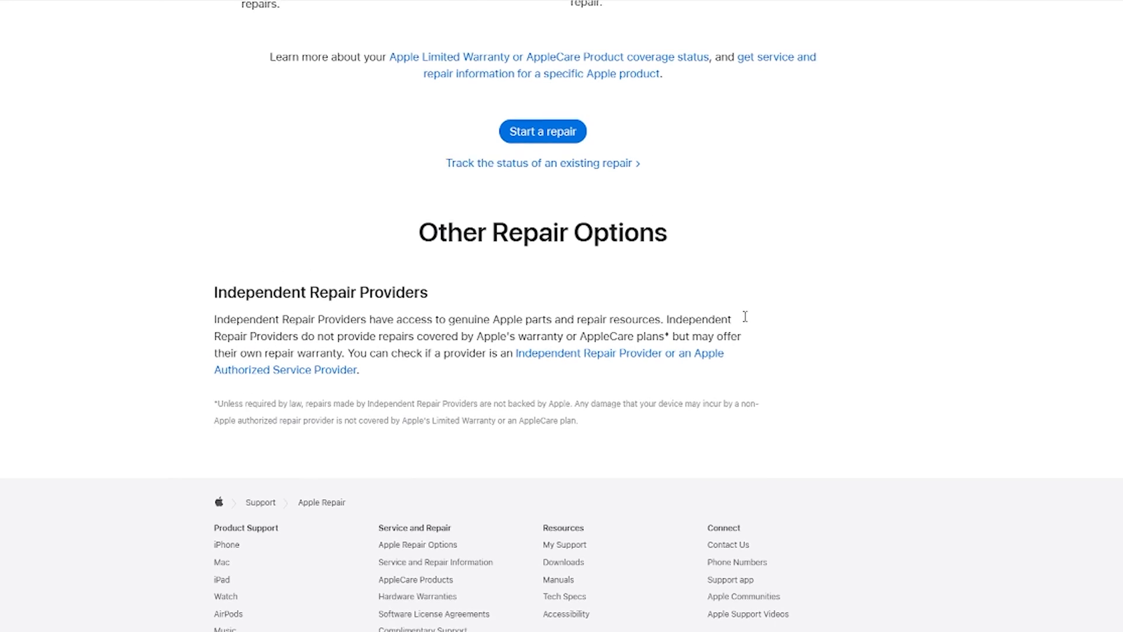
pyautogui.scroll(3)
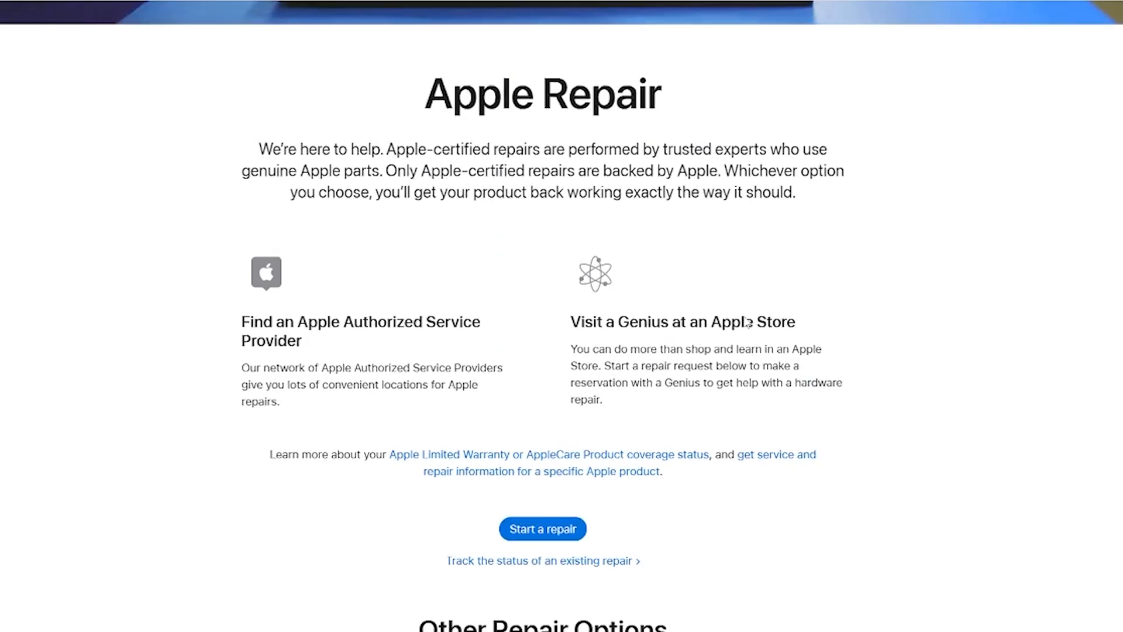
pyautogui.scroll(-3)
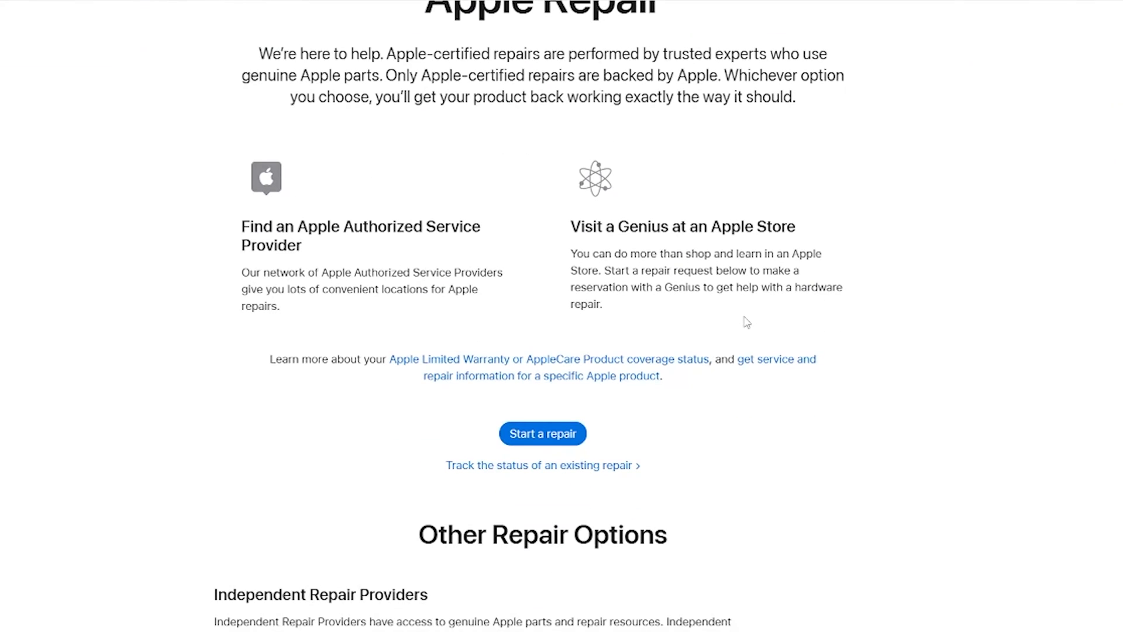
pyautogui.moveTo(542, 434)
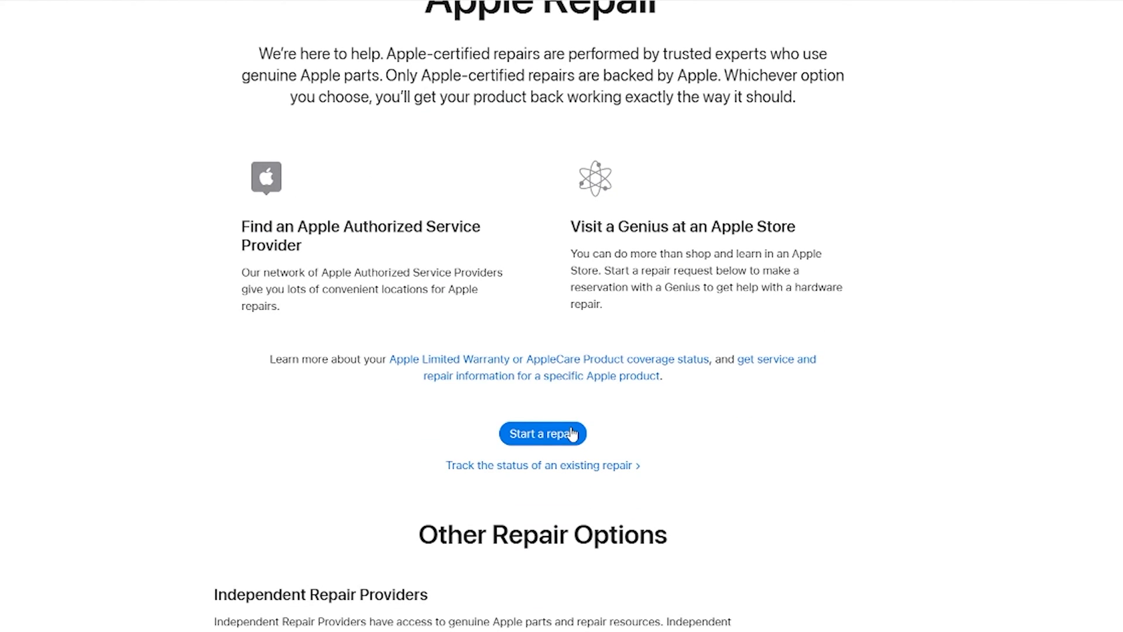
pyautogui.scroll(-3)
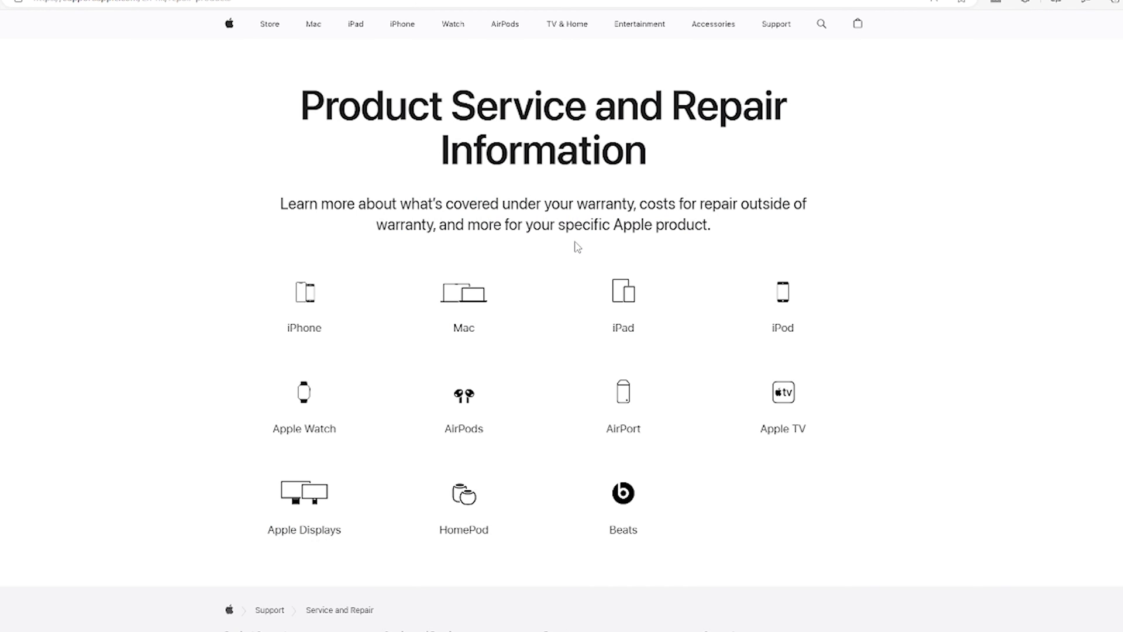
pyautogui.scroll(-3)
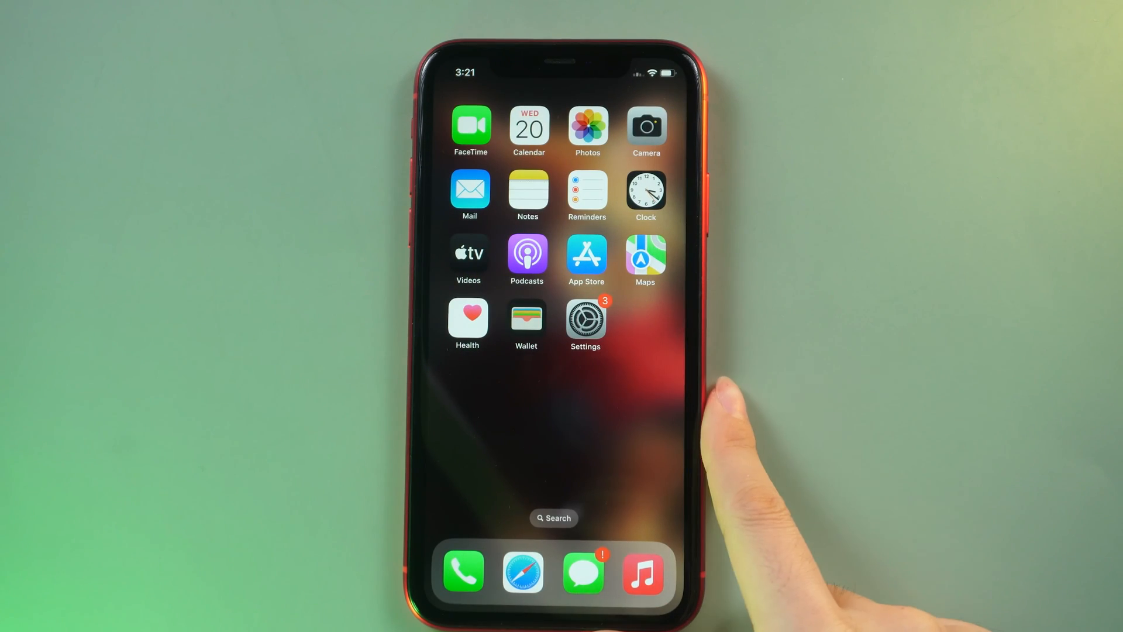
# Swipe left to the second home-screen page showing Chrome and WhatsApp.
pyautogui.hscroll(-3)
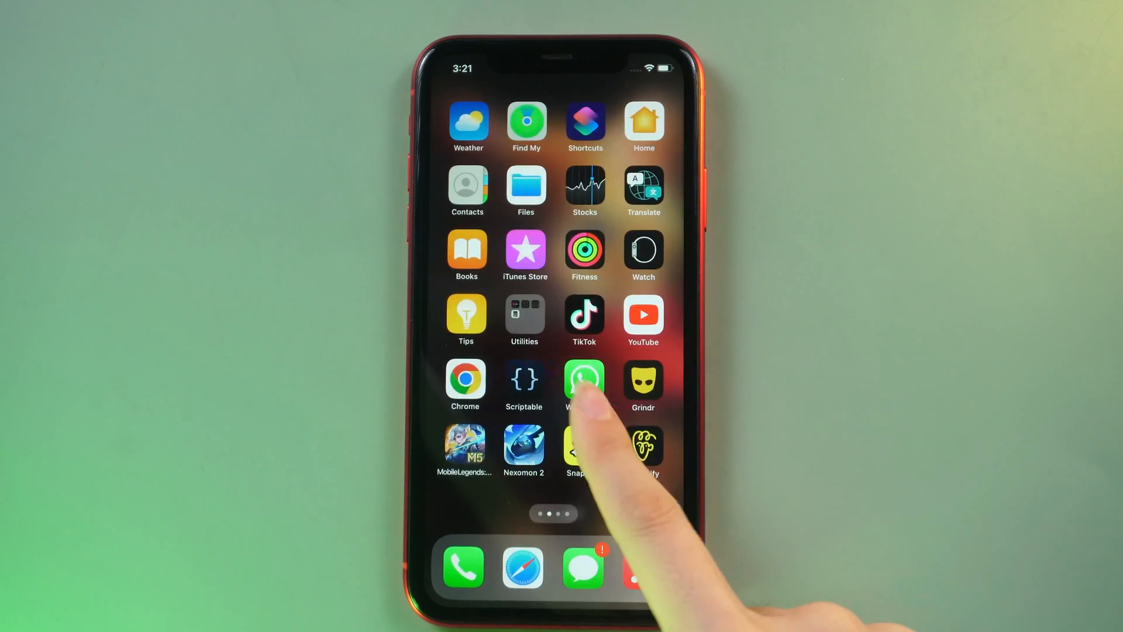